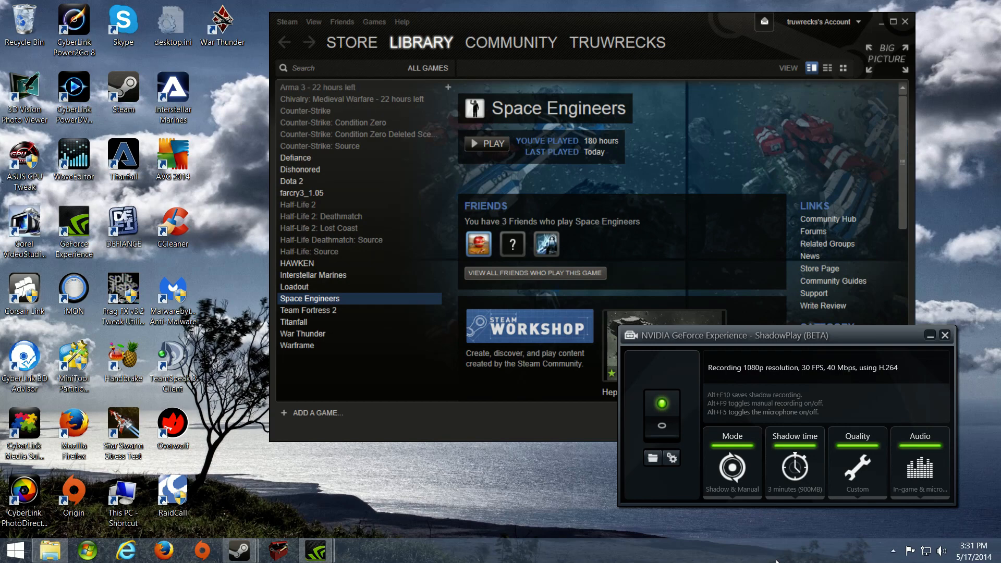
{"action": "mouse_move", "coordinate": [622, 537]}
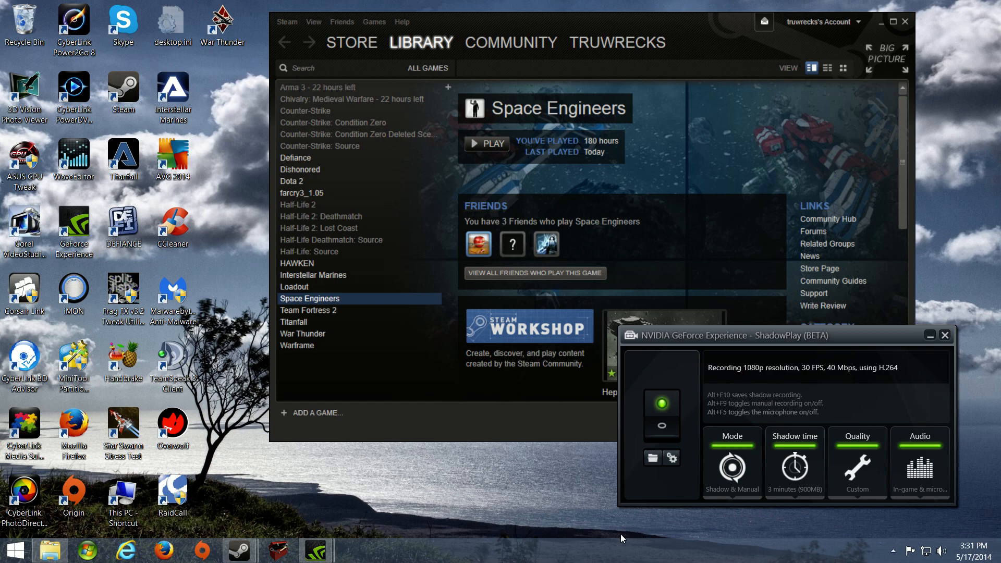
{"action": "mouse_move", "coordinate": [551, 523]}
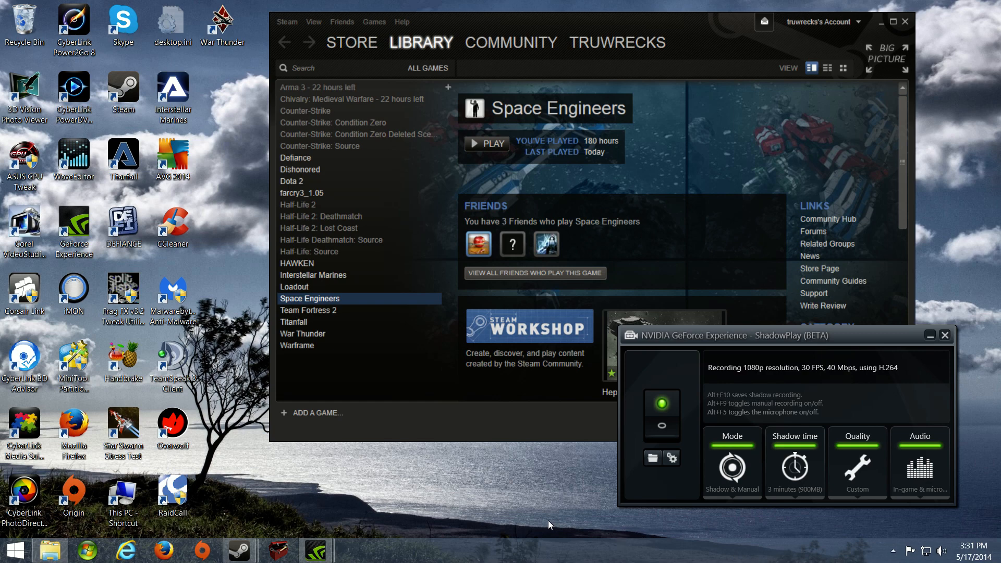
{"action": "mouse_move", "coordinate": [531, 494]}
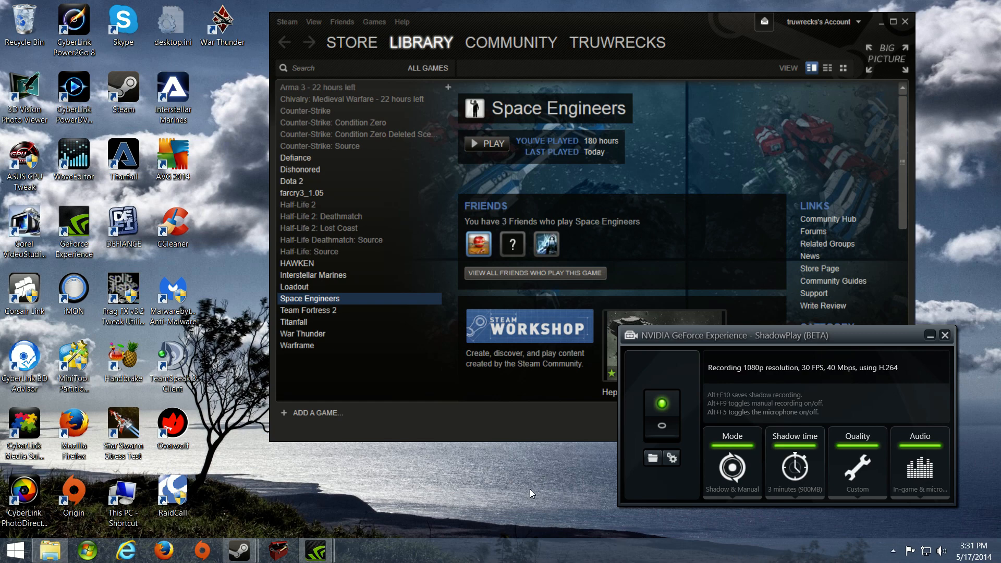
{"action": "mouse_move", "coordinate": [530, 481]}
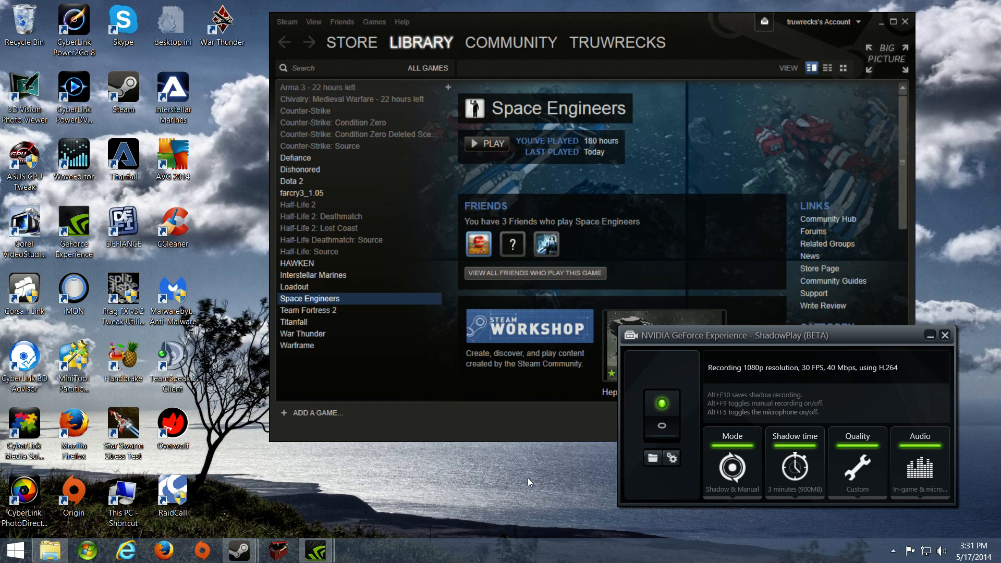
{"action": "mouse_move", "coordinate": [517, 502]}
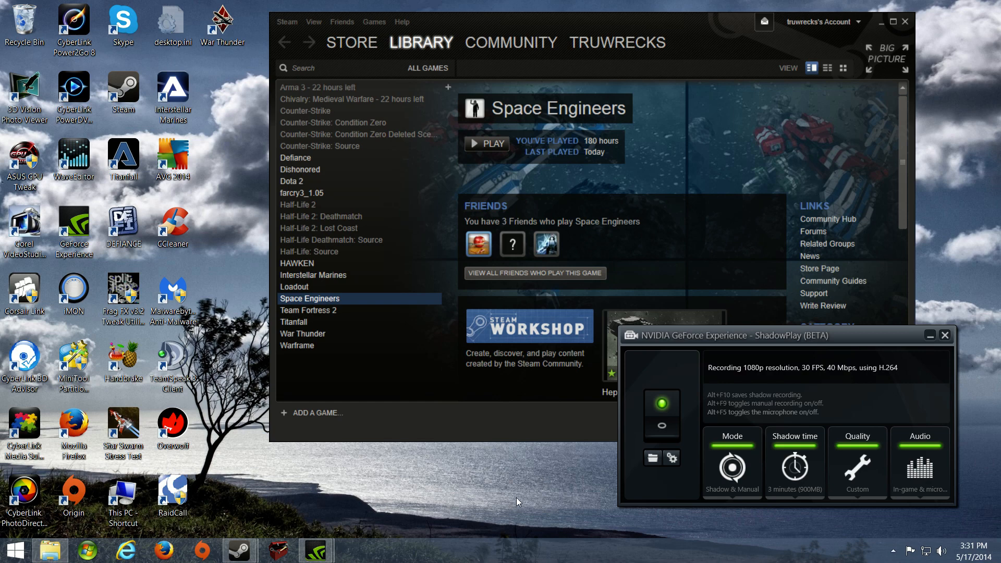
{"action": "mouse_move", "coordinate": [552, 467]}
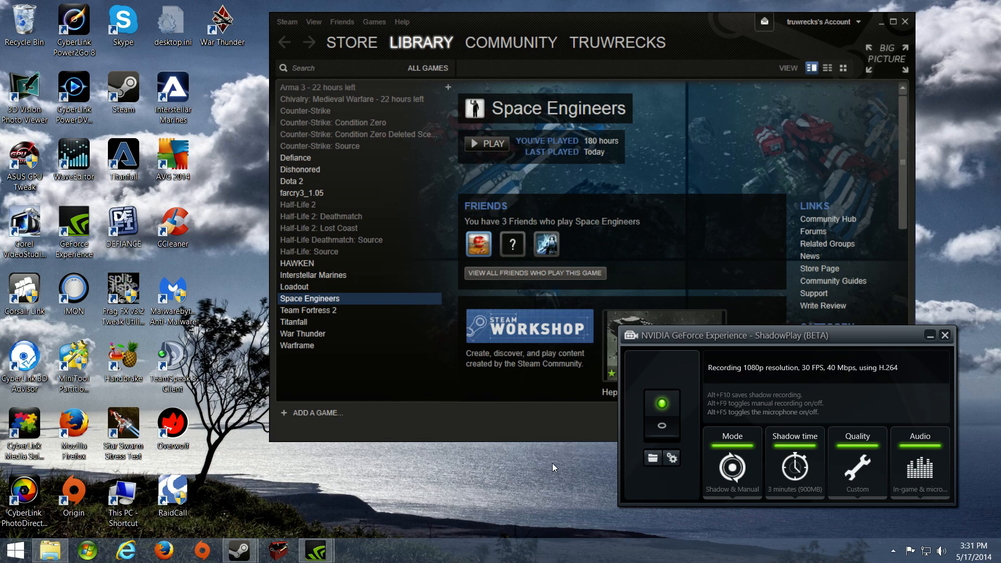
{"action": "mouse_move", "coordinate": [662, 472]}
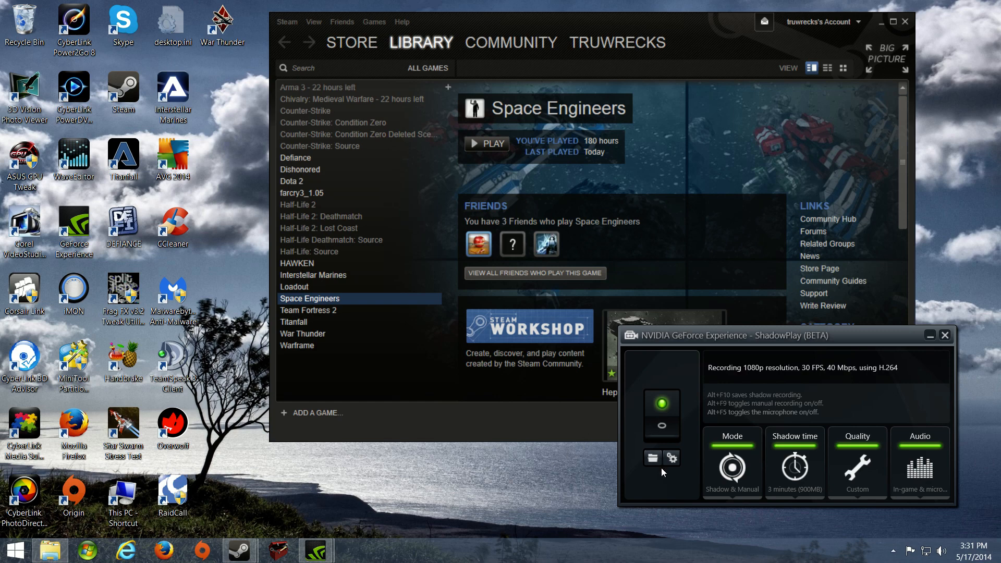
{"action": "mouse_move", "coordinate": [541, 480]}
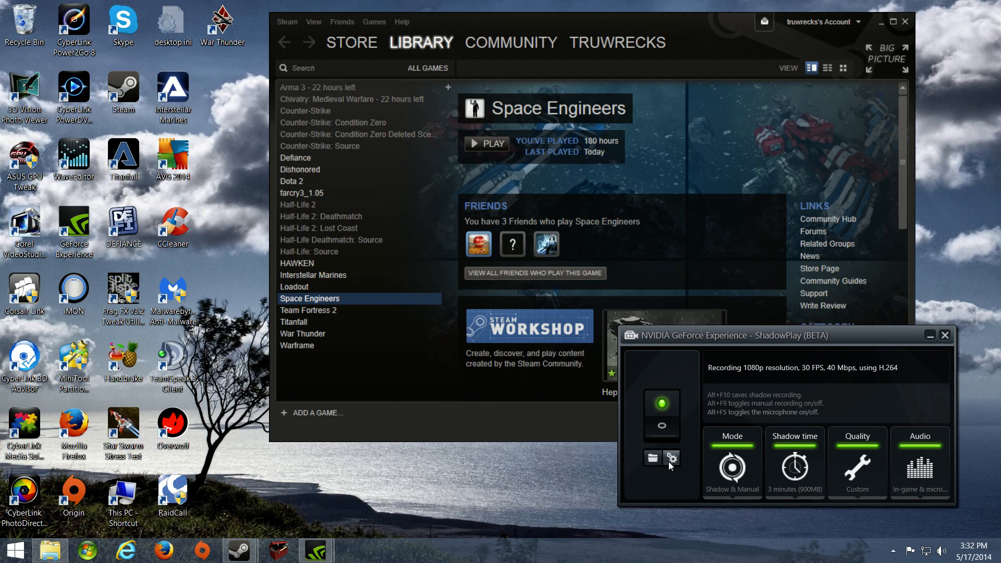
{"action": "mouse_move", "coordinate": [668, 475]}
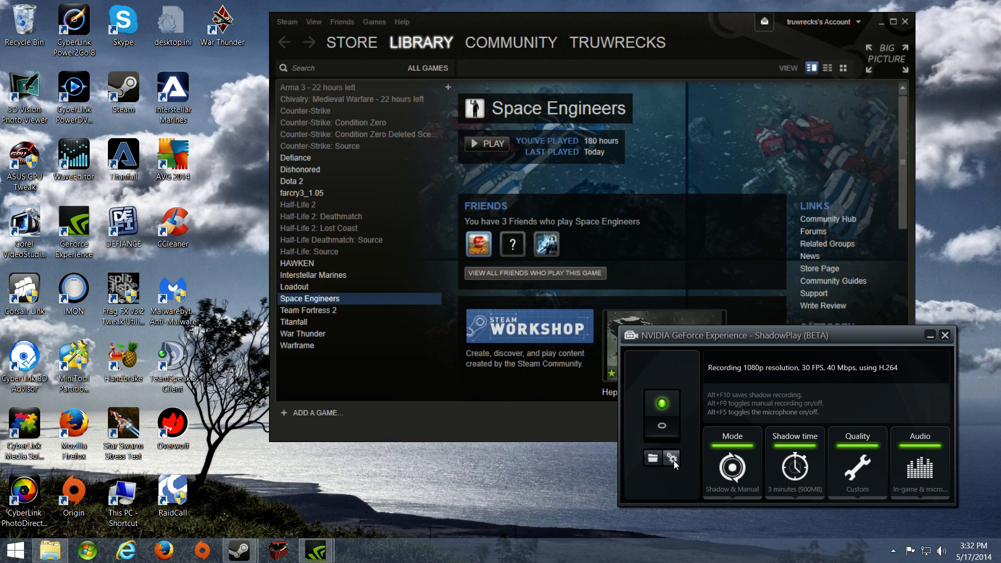
- Open the ShadowPlay preferences to confirm desktop capture is allowed
{"action": "left_click", "coordinate": [671, 457]}
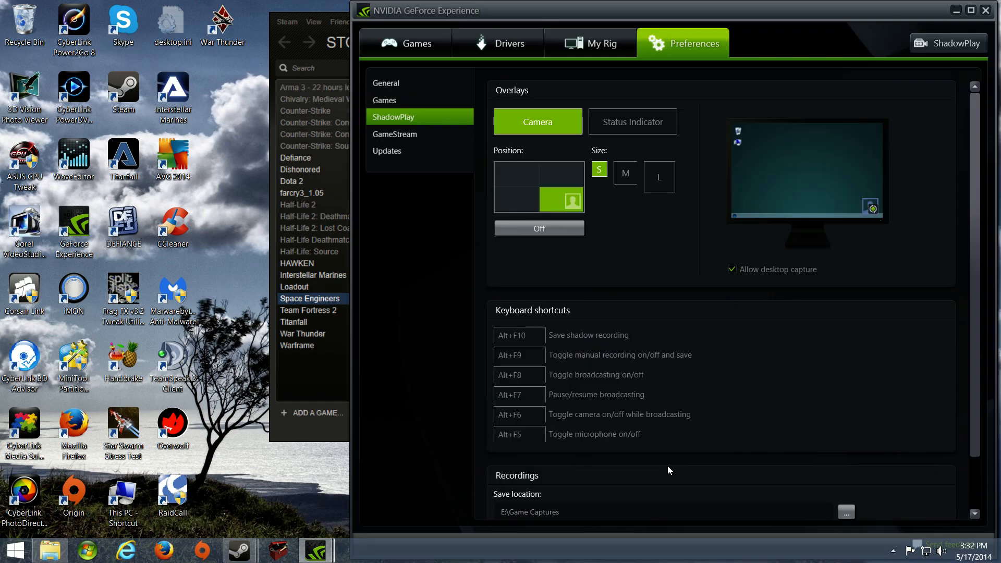
{"action": "mouse_move", "coordinate": [768, 293]}
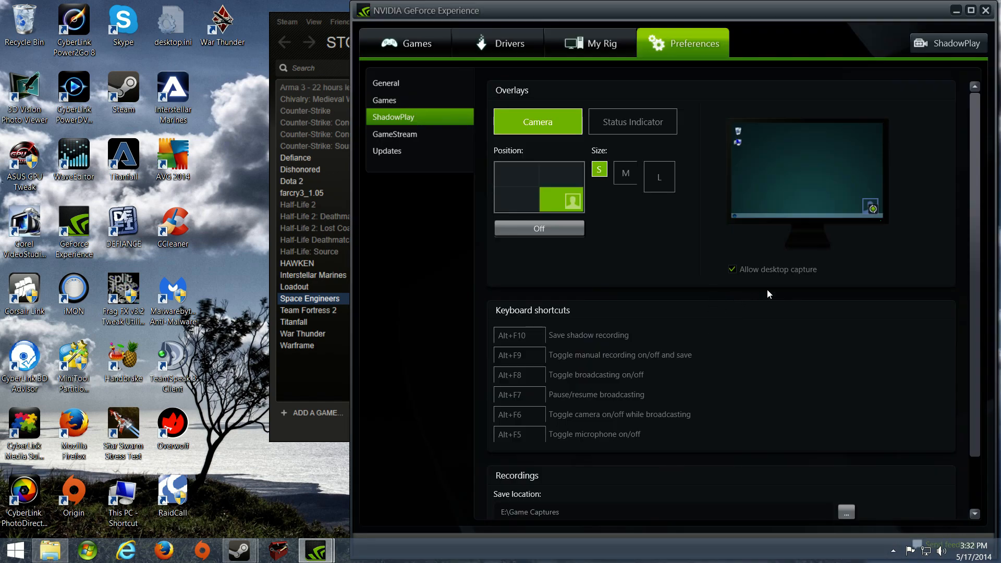
{"action": "mouse_move", "coordinate": [773, 335]}
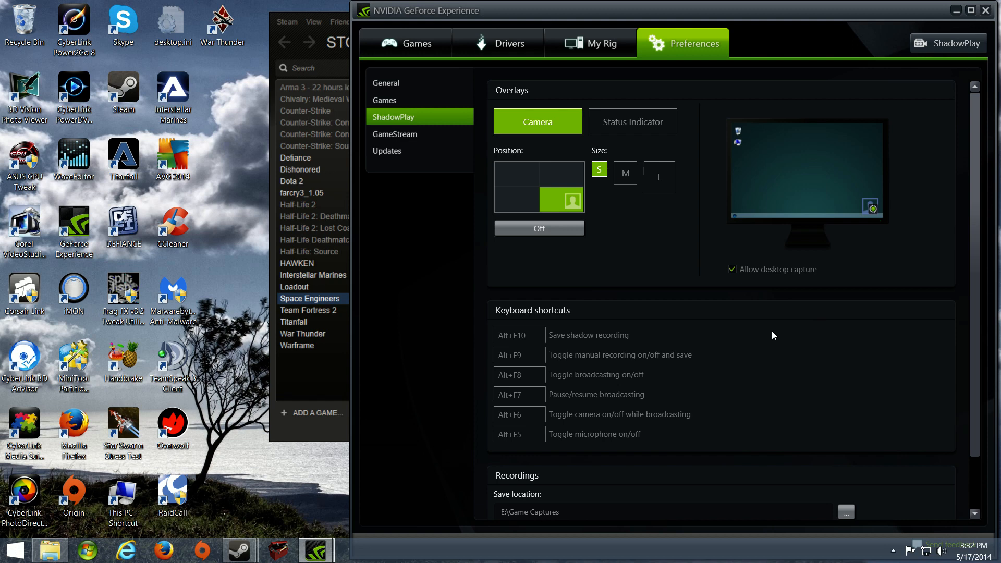
{"action": "mouse_move", "coordinate": [733, 295]}
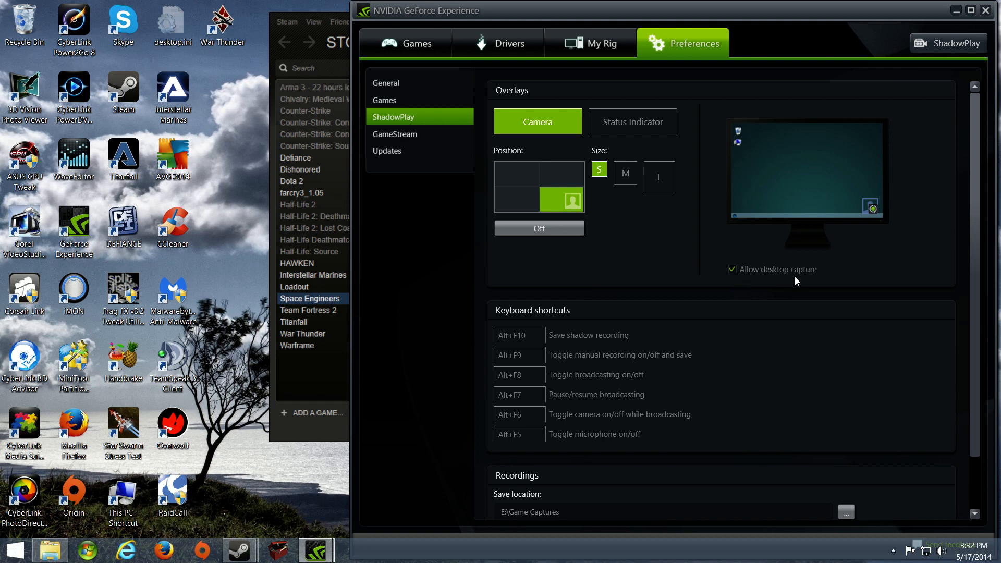
{"action": "mouse_move", "coordinate": [775, 400]}
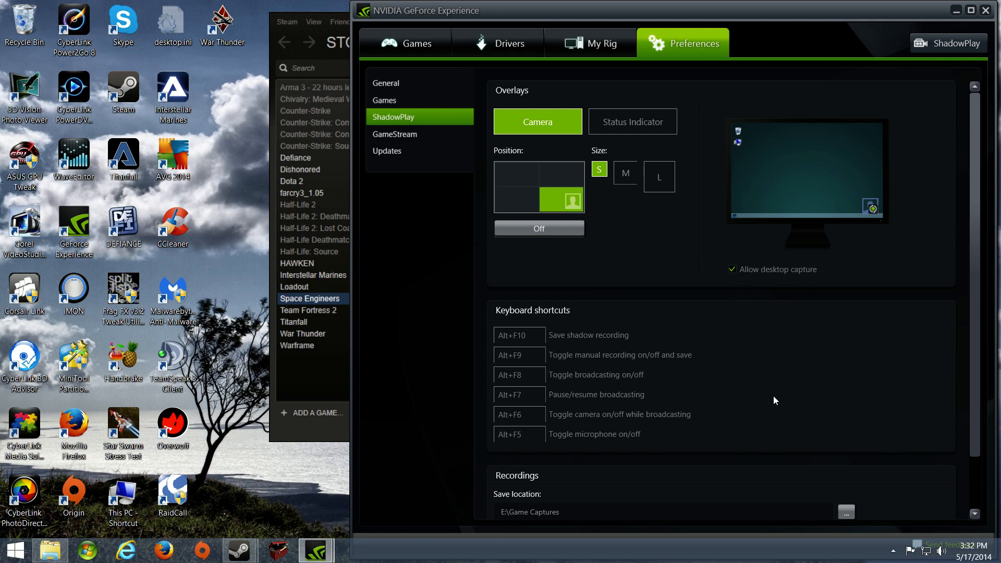
{"action": "mouse_move", "coordinate": [683, 452]}
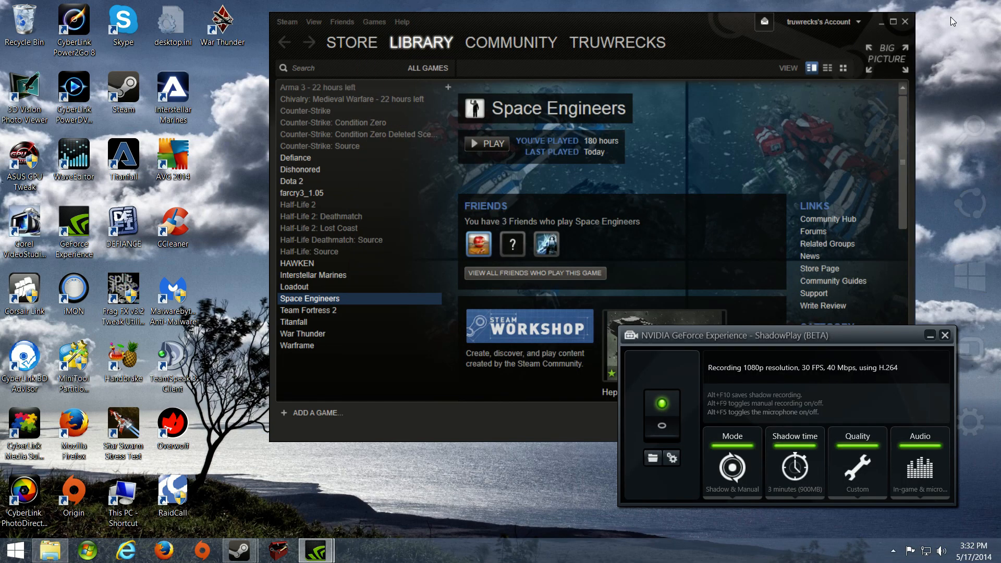
{"action": "mouse_move", "coordinate": [930, 335]}
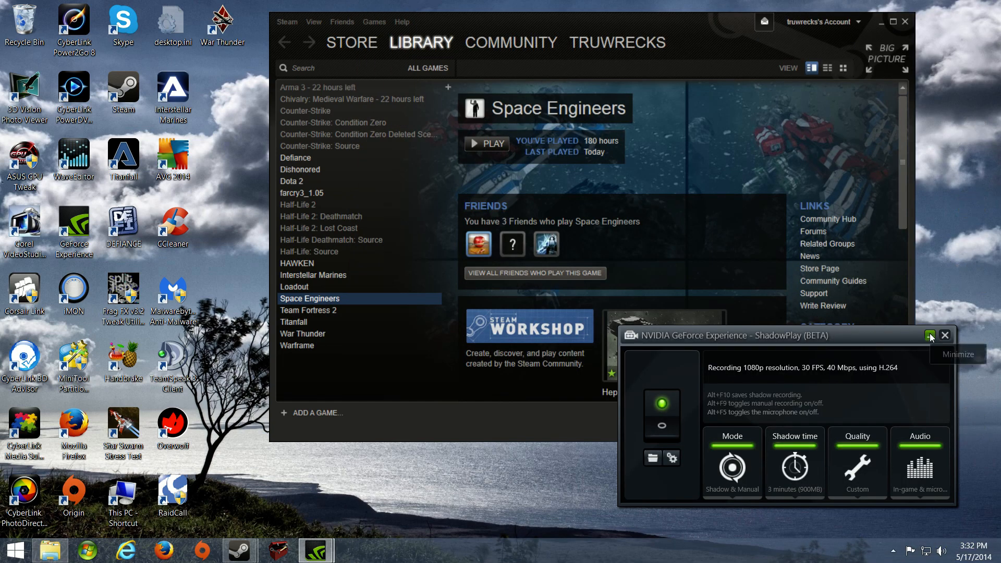
- Hide the ShadowPlay panel and bring the GeForce Experience preferences window forward
{"action": "left_click", "coordinate": [930, 335]}
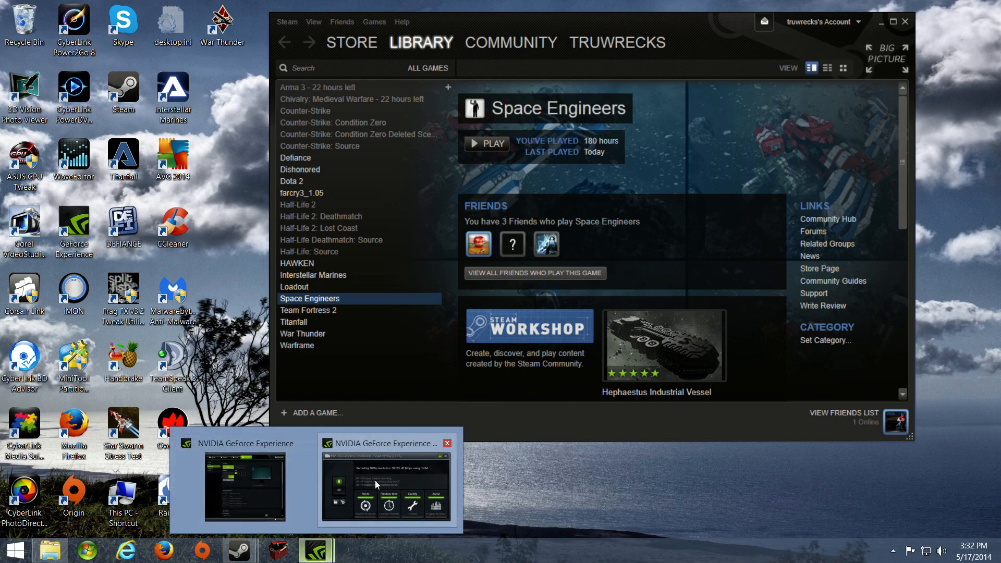
{"action": "left_click", "coordinate": [385, 485]}
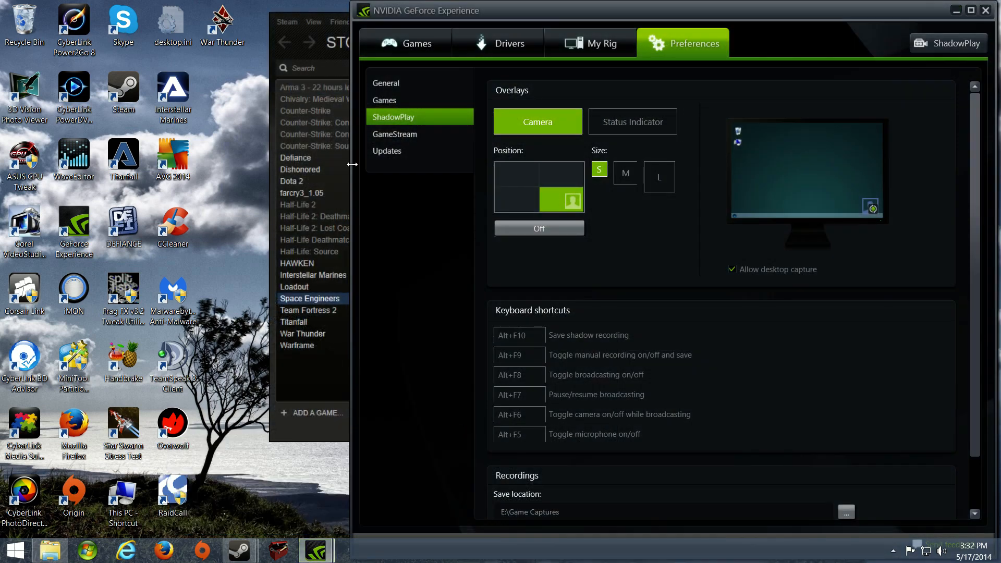
- Show the detected games list, then bring up Space Engineers' page in Steam
{"action": "left_click", "coordinate": [414, 42]}
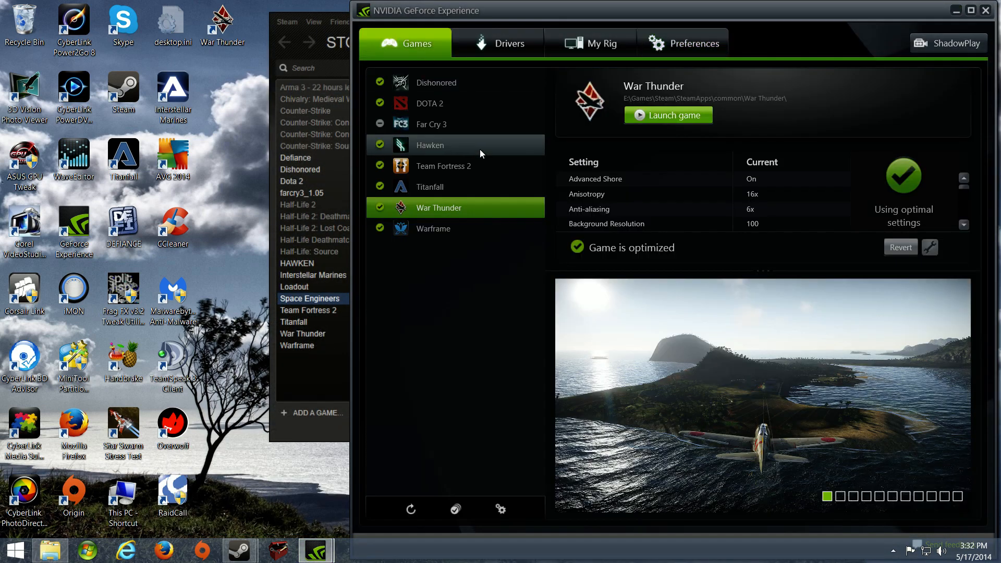
{"action": "mouse_move", "coordinate": [468, 103]}
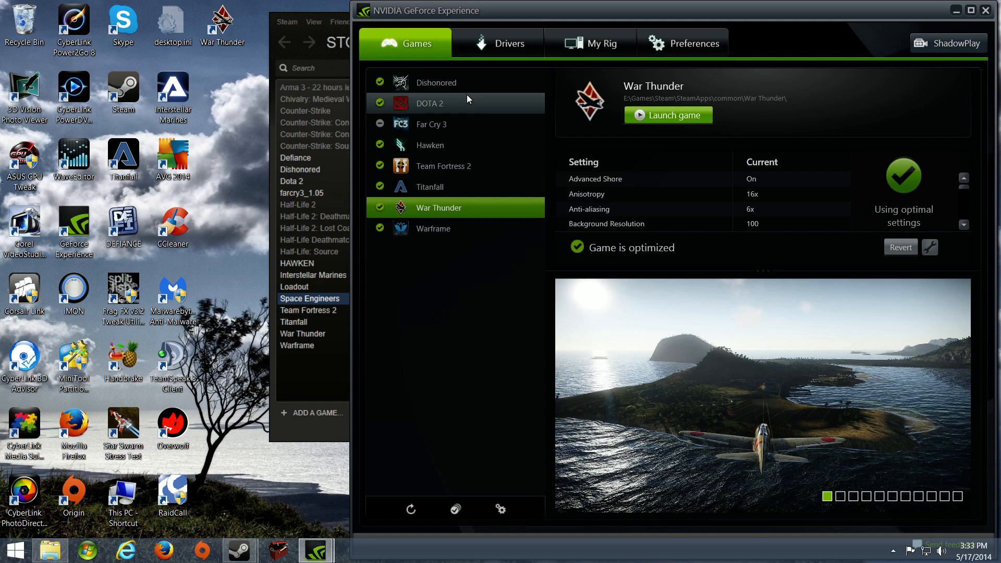
{"action": "mouse_move", "coordinate": [446, 125]}
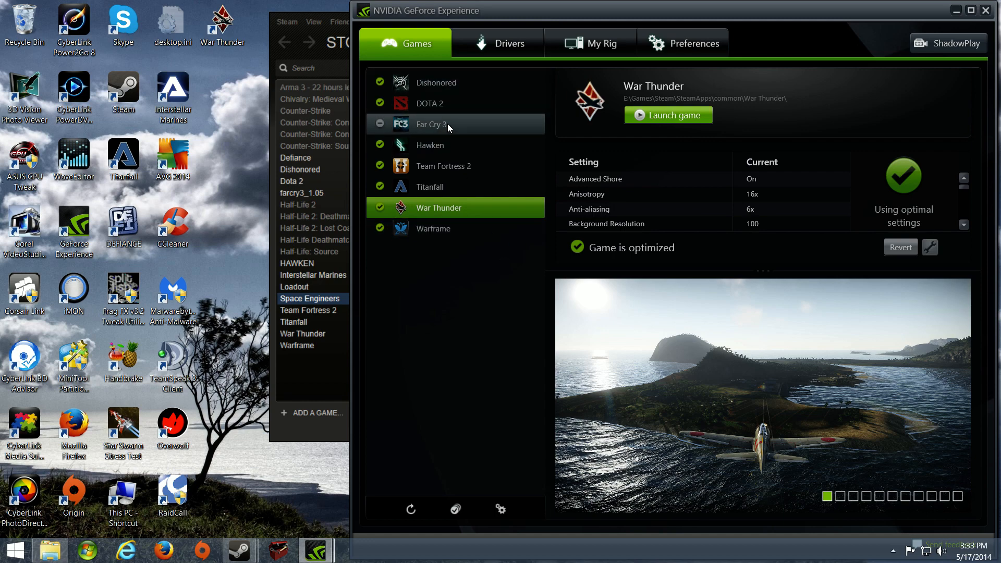
{"action": "mouse_move", "coordinate": [466, 187]}
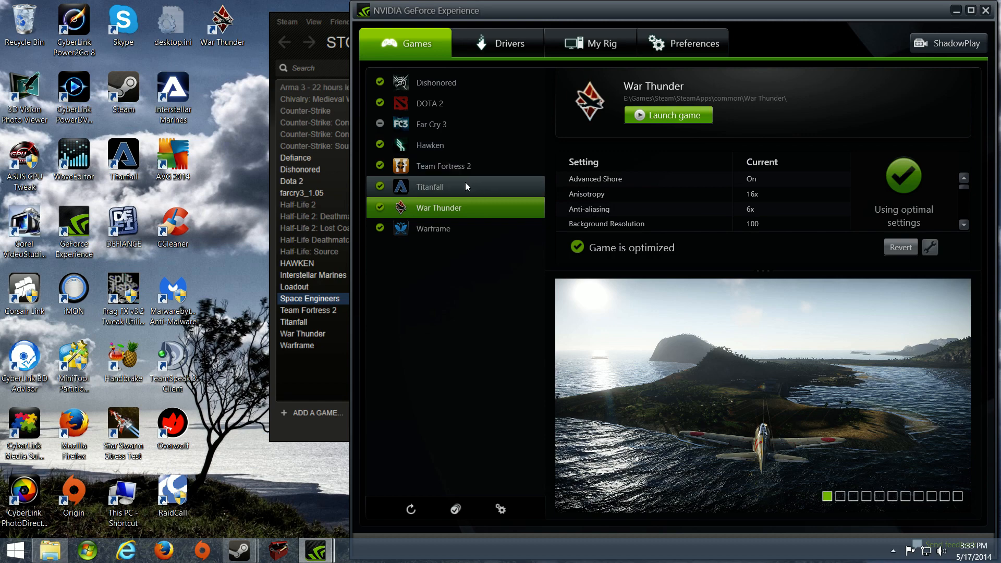
{"action": "mouse_move", "coordinate": [448, 197]}
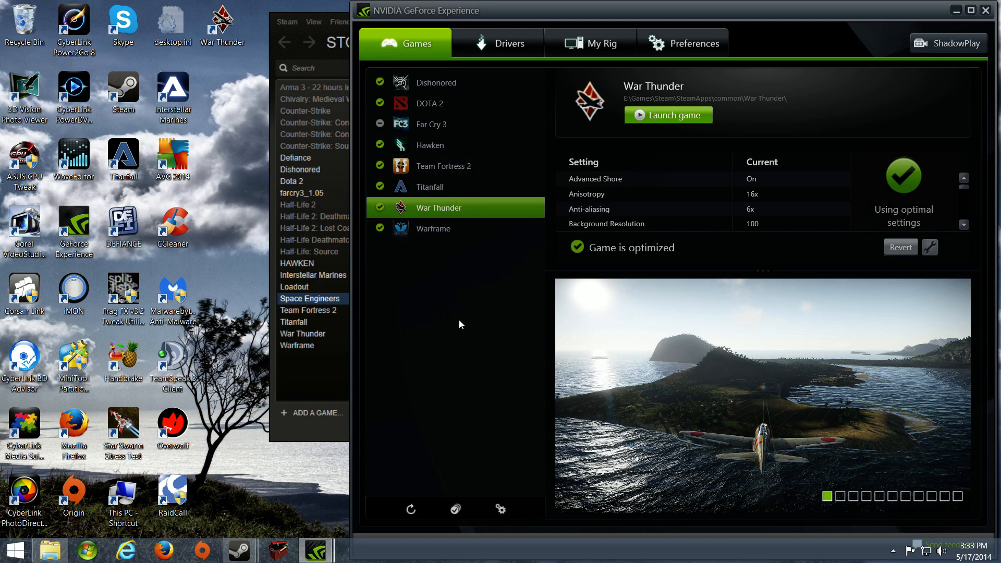
{"action": "mouse_move", "coordinate": [293, 447]}
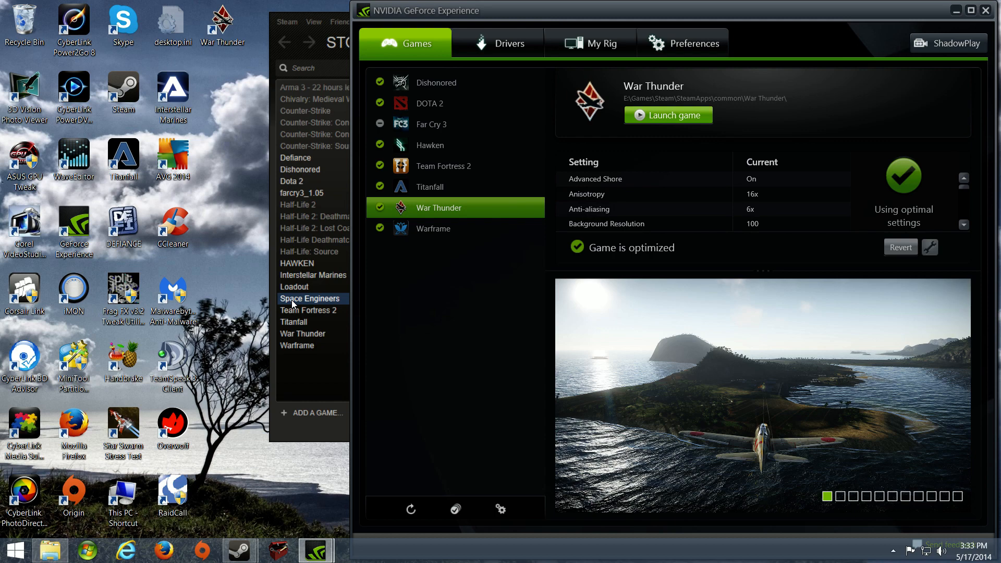
{"action": "left_click", "coordinate": [309, 298]}
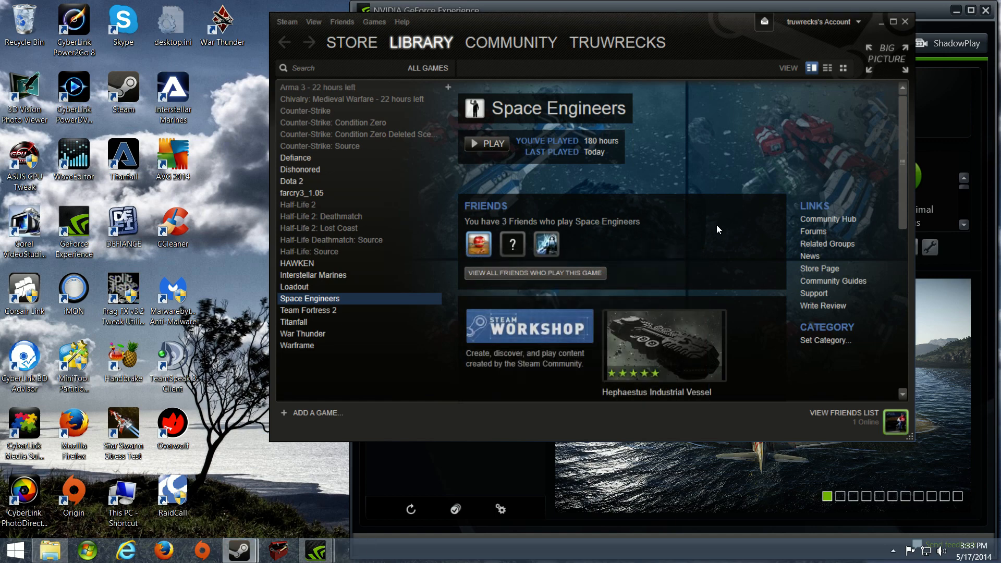
- Launch Space Engineers from Steam and load a world from the main menu
{"action": "left_click", "coordinate": [486, 143]}
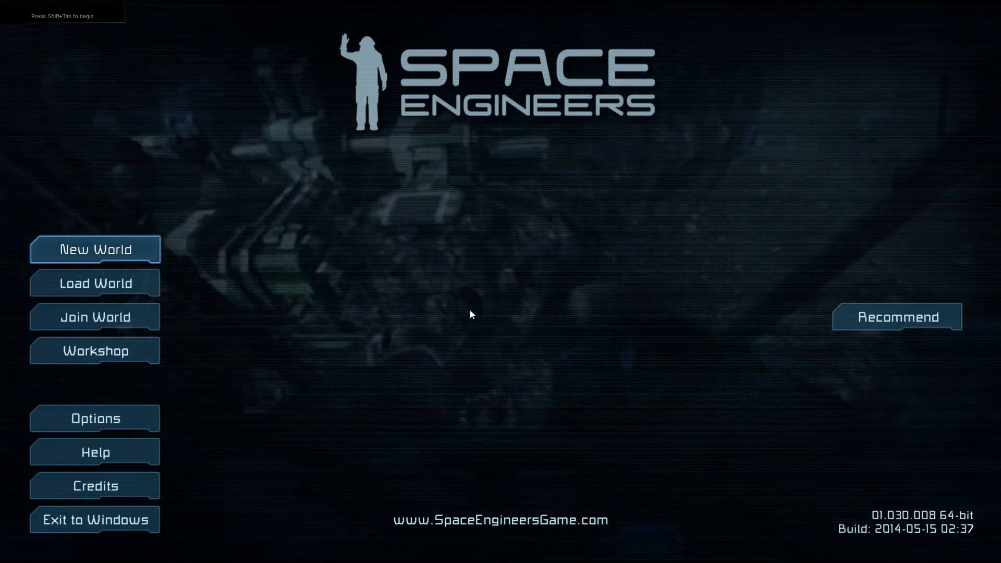
{"action": "mouse_move", "coordinate": [77, 267]}
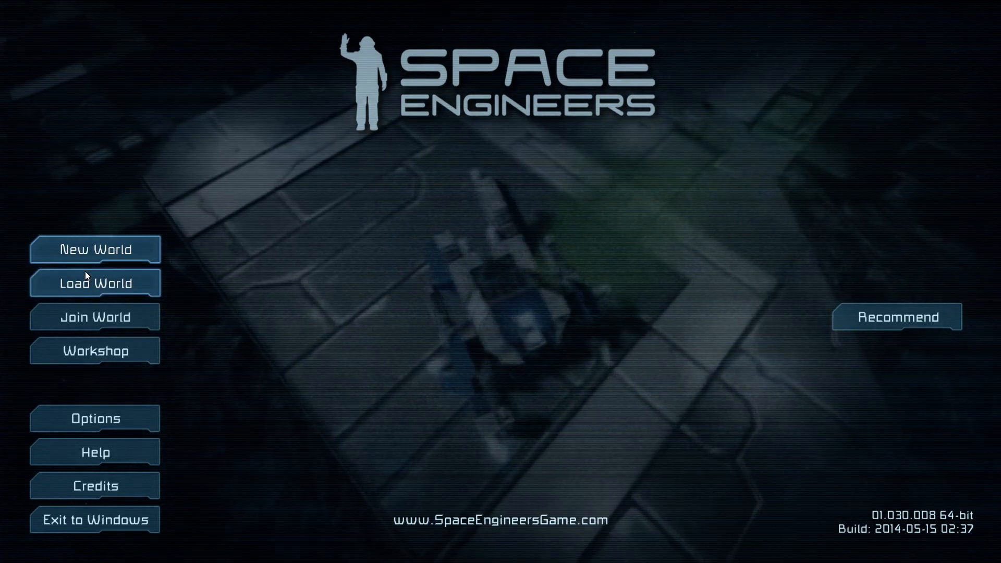
{"action": "left_click", "coordinate": [95, 282]}
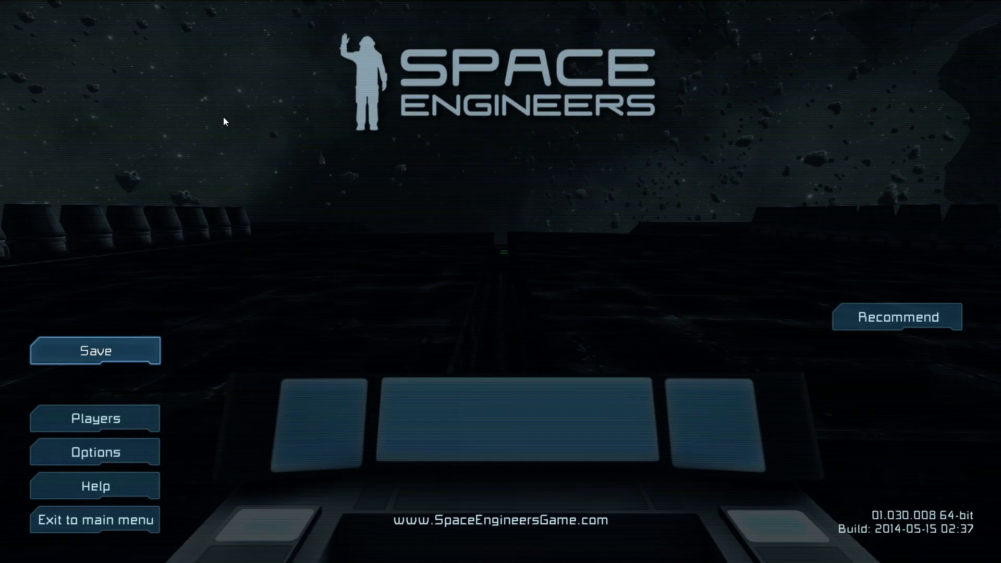
- In the game's audio settings, set Sound and Music volume to about half
{"action": "left_click", "coordinate": [94, 451]}
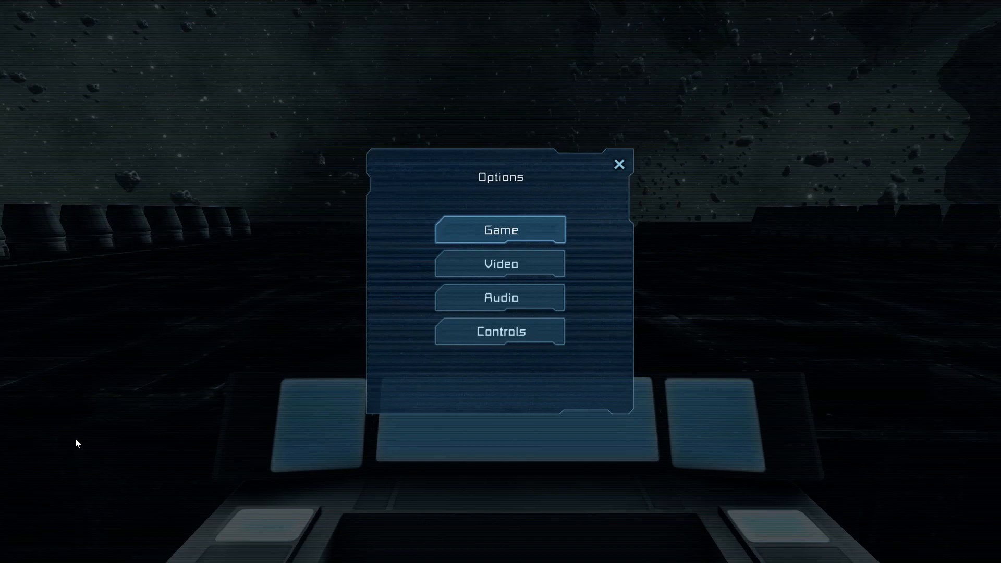
{"action": "mouse_move", "coordinate": [500, 263]}
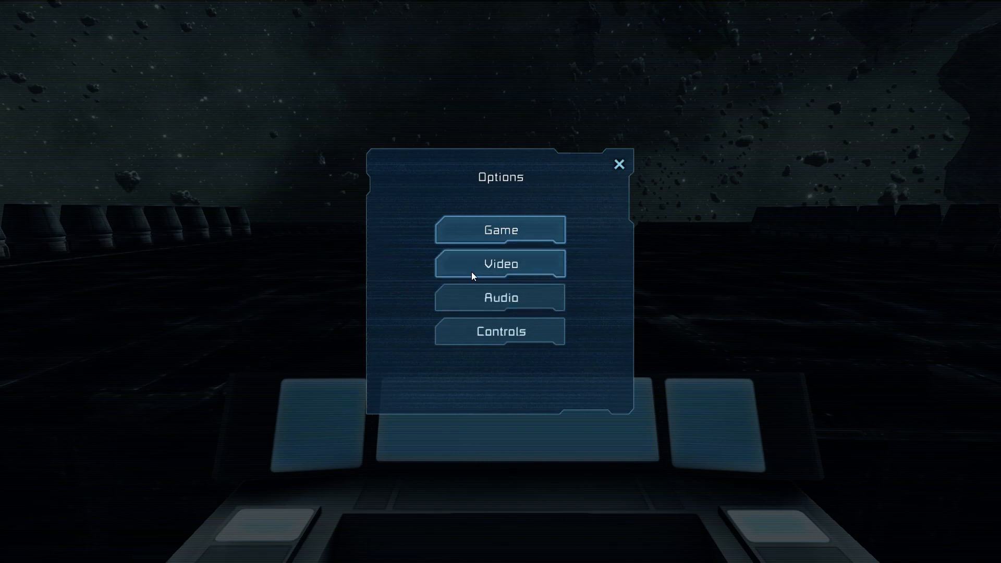
{"action": "left_click", "coordinate": [499, 298]}
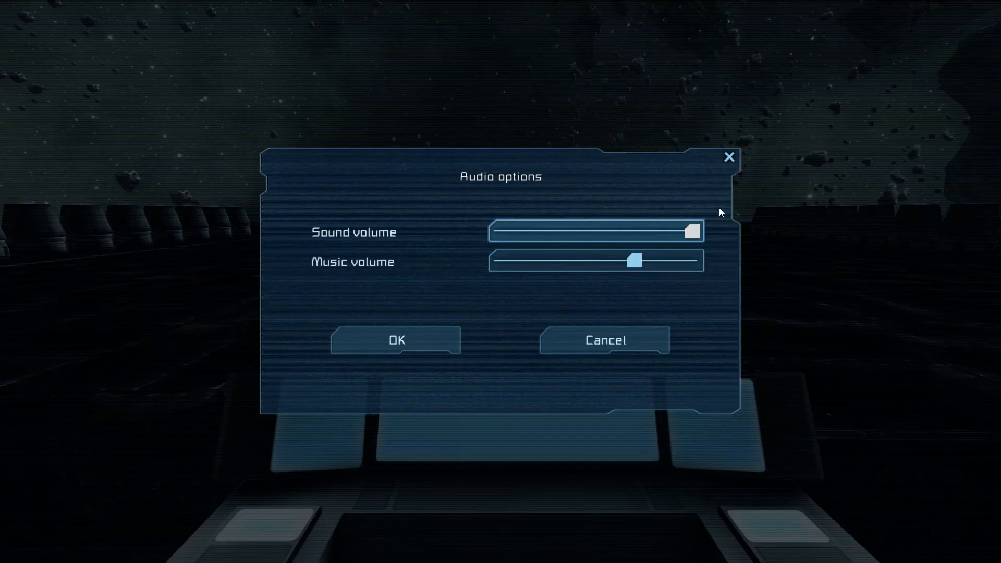
{"action": "left_click_drag", "start_coordinate": [693, 231], "coordinate": [637, 231]}
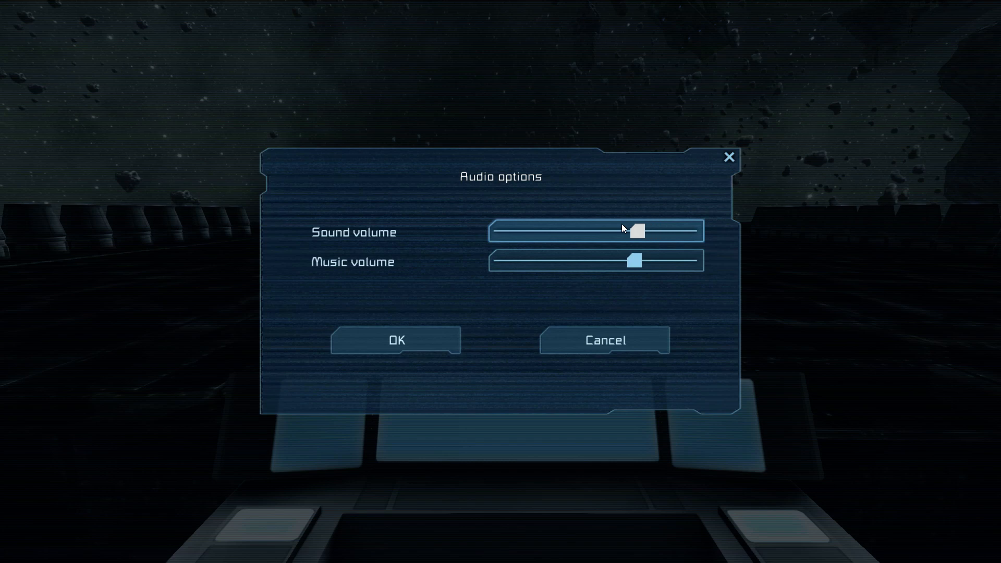
{"action": "left_click_drag", "start_coordinate": [633, 260], "coordinate": [544, 260]}
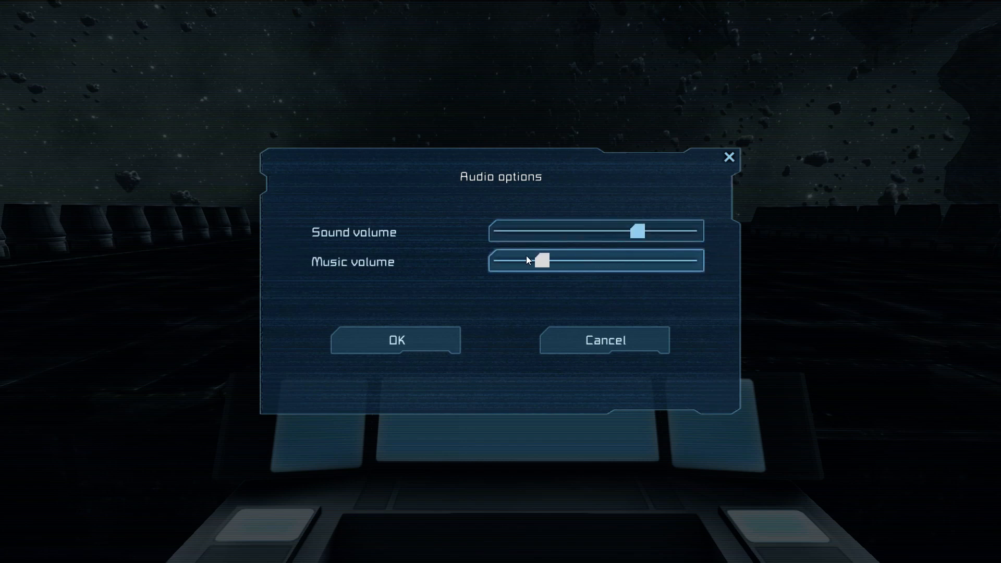
{"action": "left_click_drag", "start_coordinate": [542, 261], "coordinate": [501, 260]}
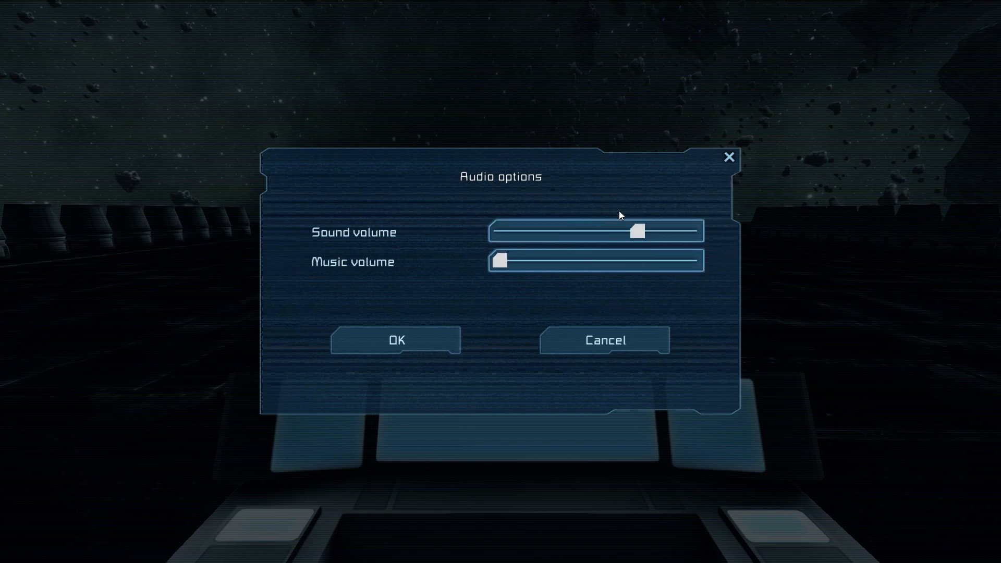
{"action": "left_click_drag", "start_coordinate": [634, 231], "coordinate": [500, 231]}
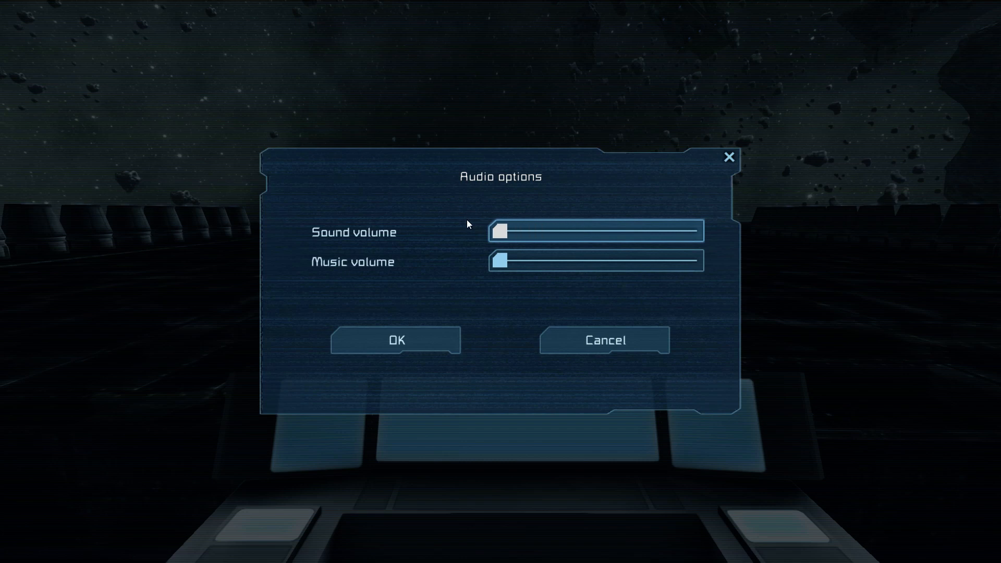
{"action": "left_click_drag", "start_coordinate": [500, 231], "coordinate": [540, 231]}
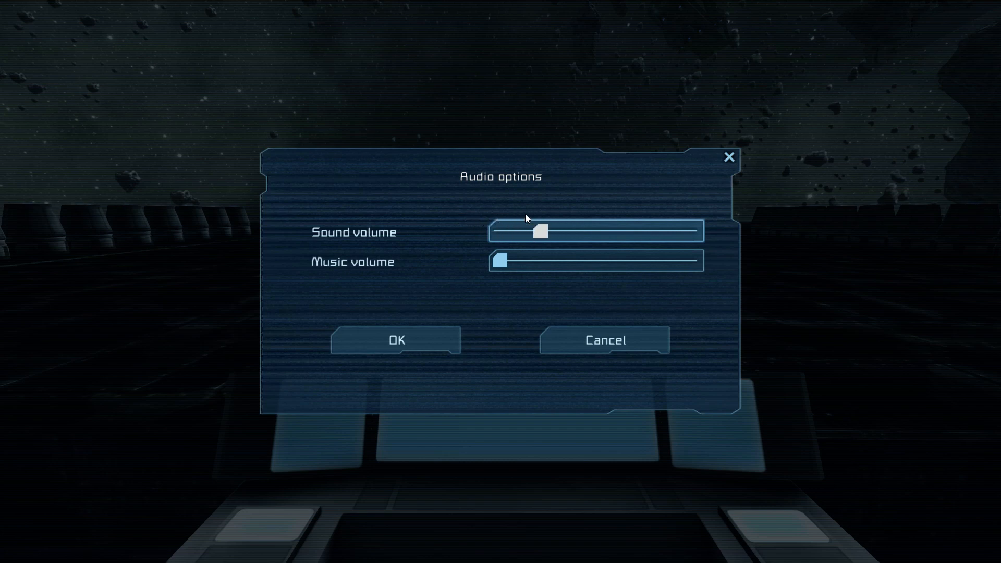
{"action": "left_click_drag", "start_coordinate": [539, 231], "coordinate": [563, 231]}
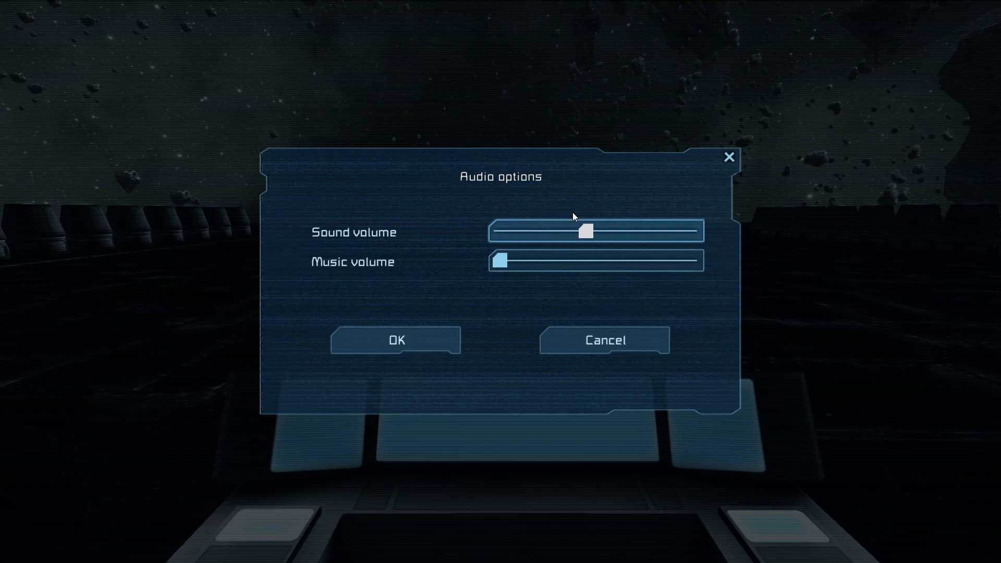
{"action": "left_click_drag", "start_coordinate": [583, 231], "coordinate": [592, 231]}
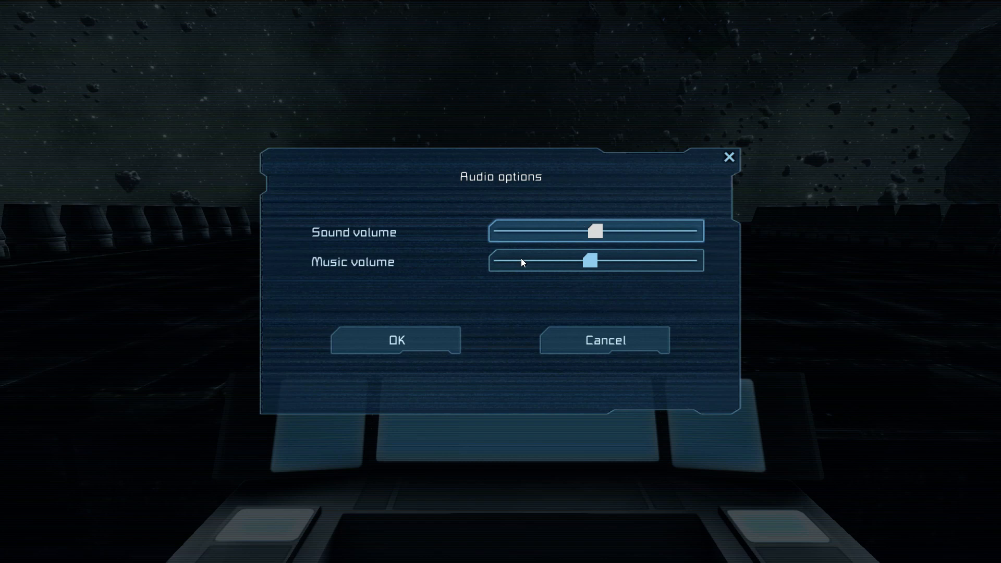
{"action": "mouse_move", "coordinate": [489, 338]}
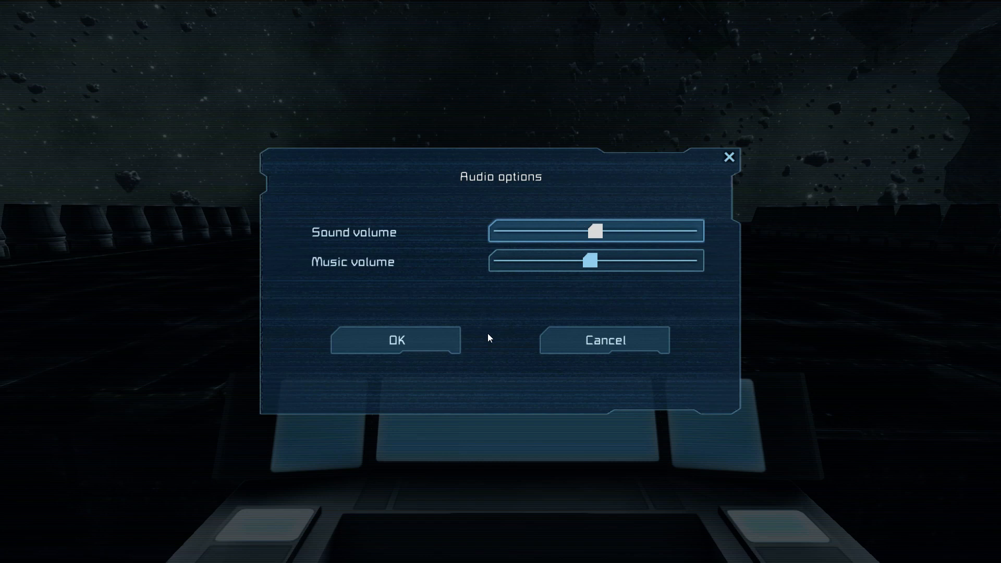
{"action": "mouse_move", "coordinate": [513, 363]}
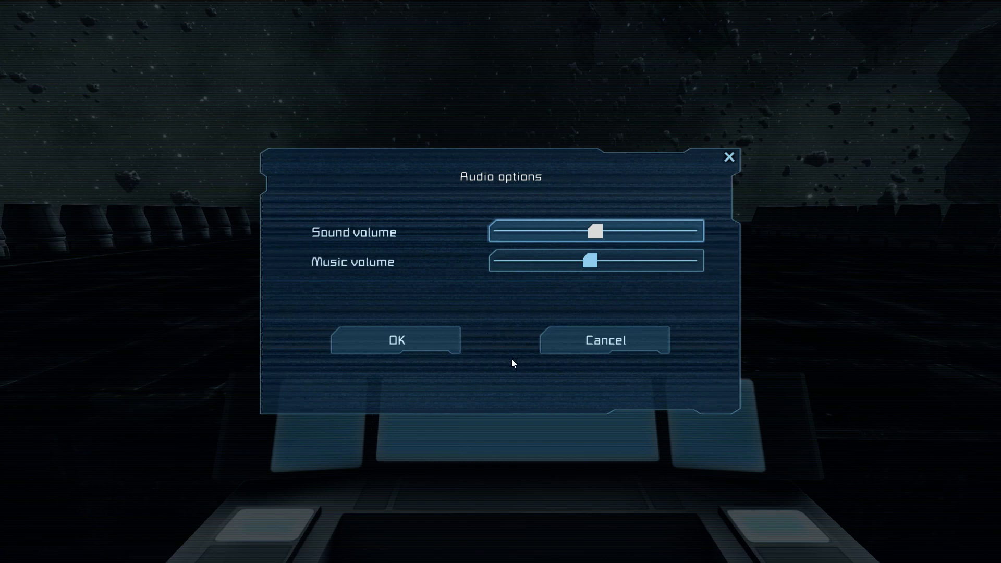
{"action": "mouse_move", "coordinate": [501, 331]}
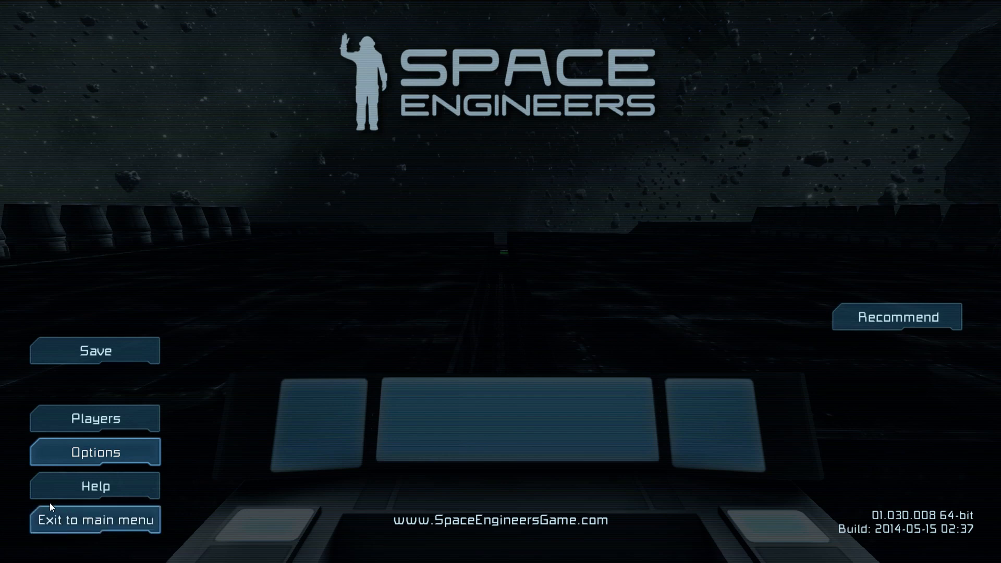
- Leave the world without saving changes and confirm quitting Space Engineers
{"action": "left_click", "coordinate": [95, 519]}
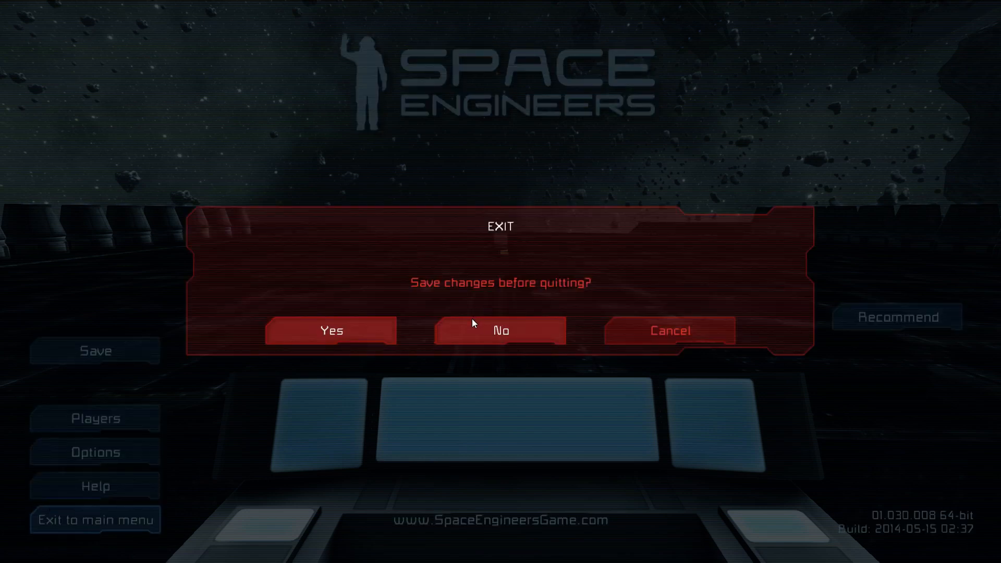
{"action": "left_click", "coordinate": [501, 330]}
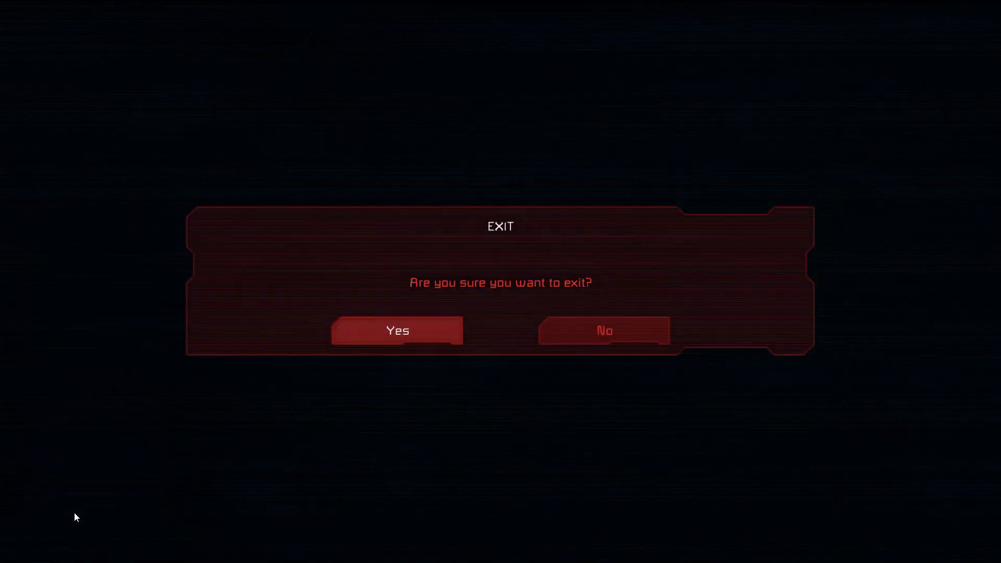
{"action": "left_click", "coordinate": [396, 330]}
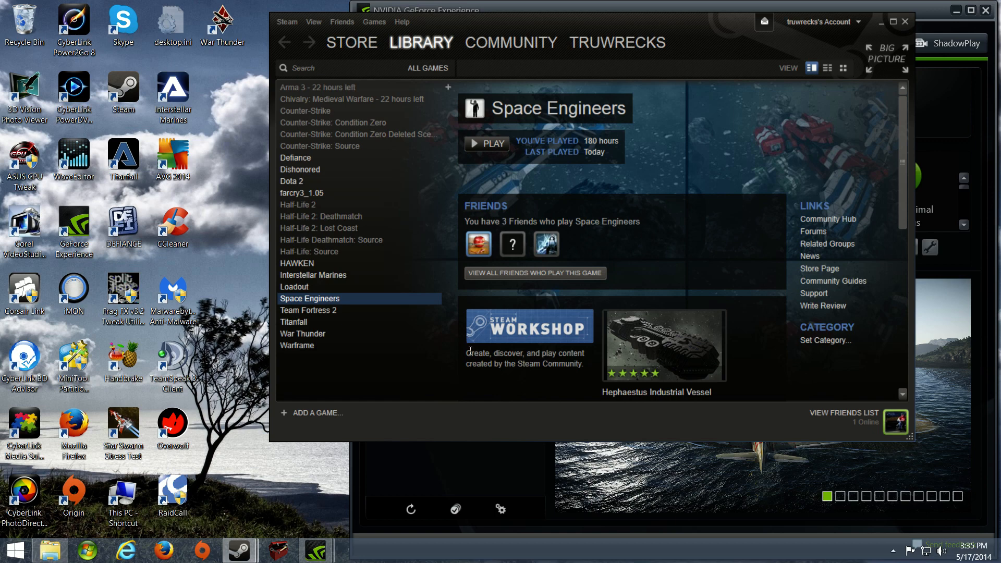
{"action": "mouse_move", "coordinate": [551, 435]}
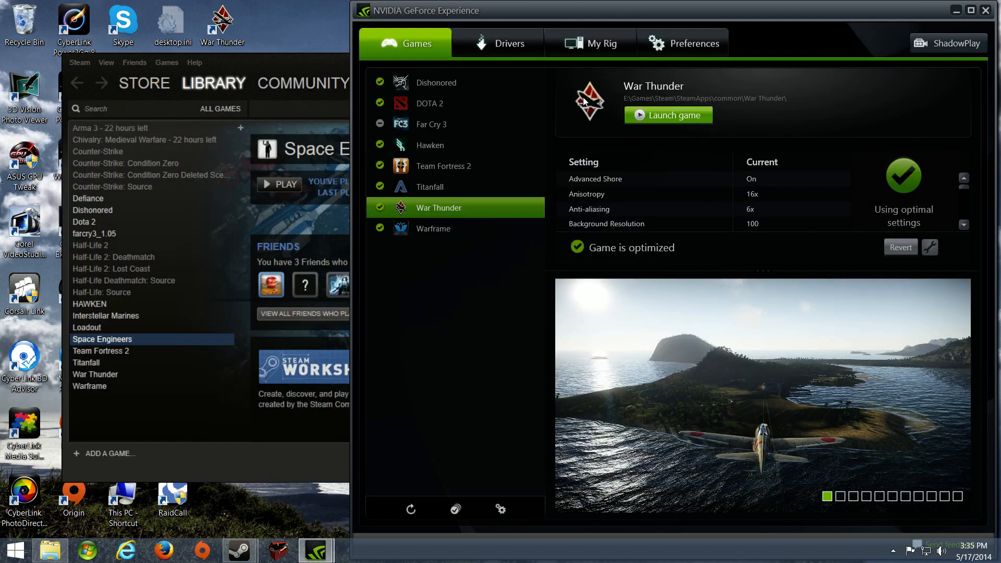
{"action": "mouse_move", "coordinate": [481, 471]}
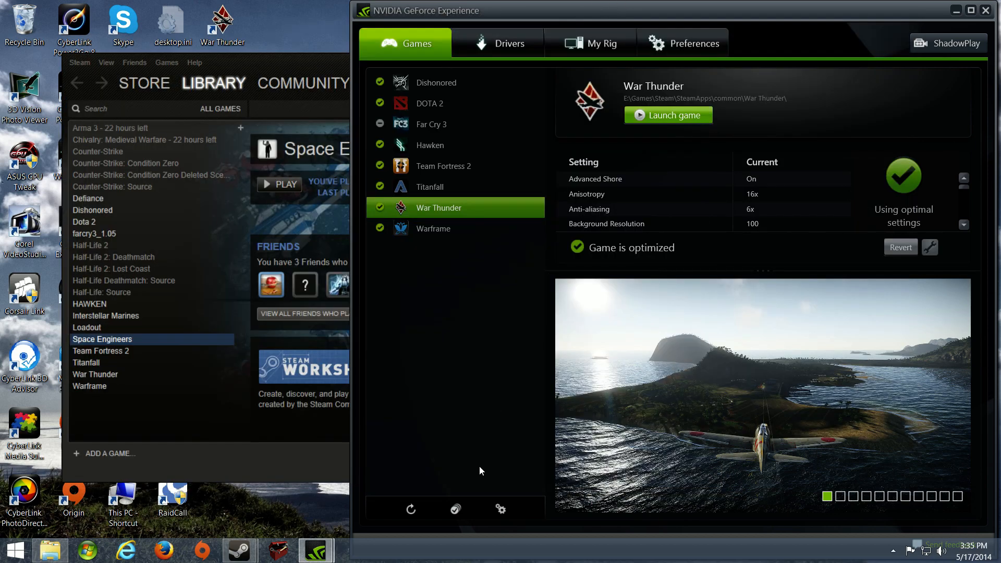